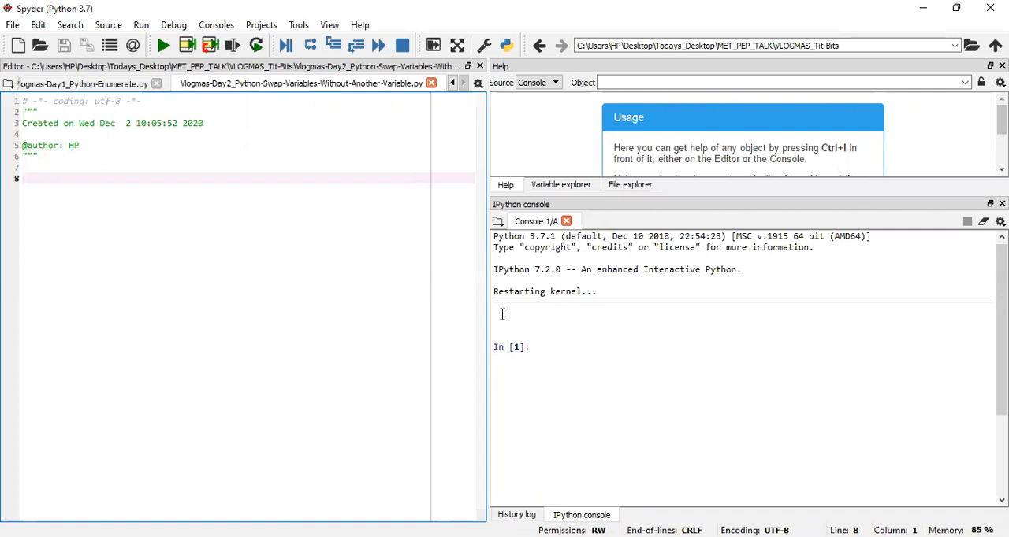
- Assign a=10 and b=20 on lines 8–9, run the file, and check a in the console
click(24, 178)
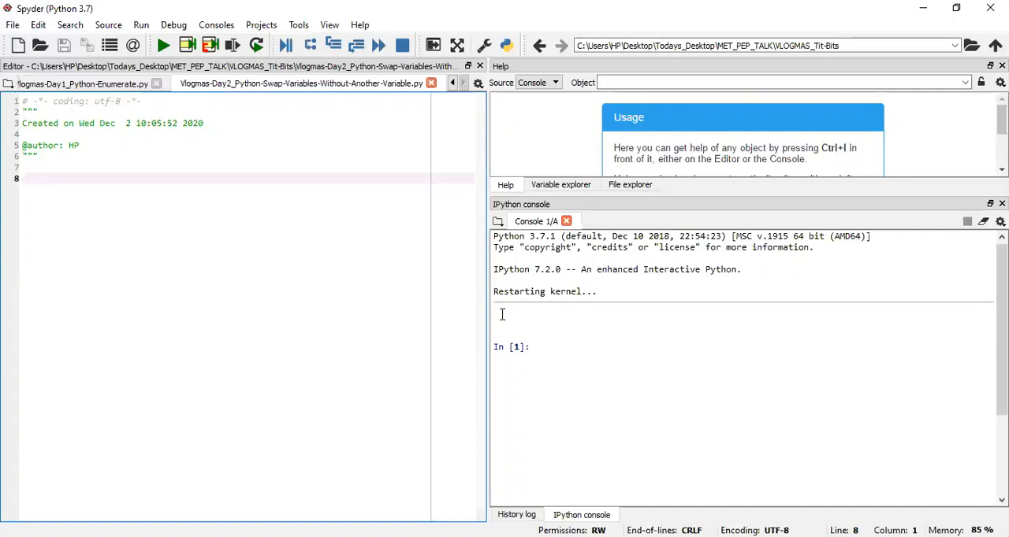
text(a)
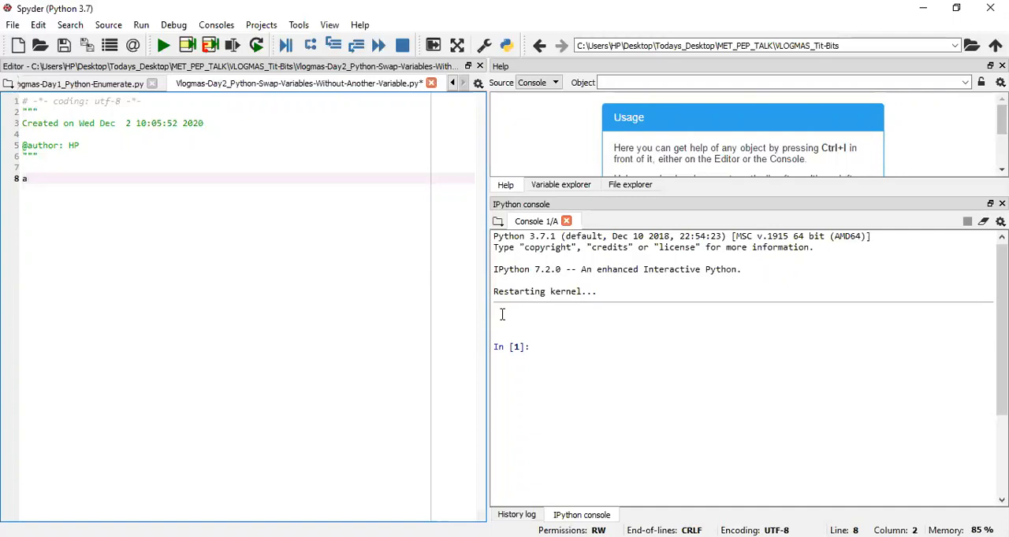
text(=10)
text(b=)
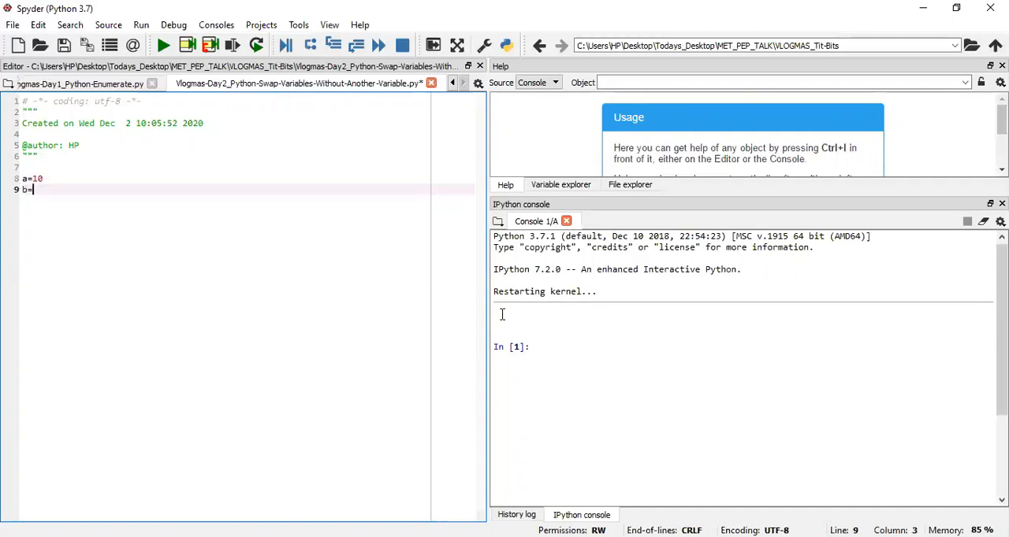
text(20)
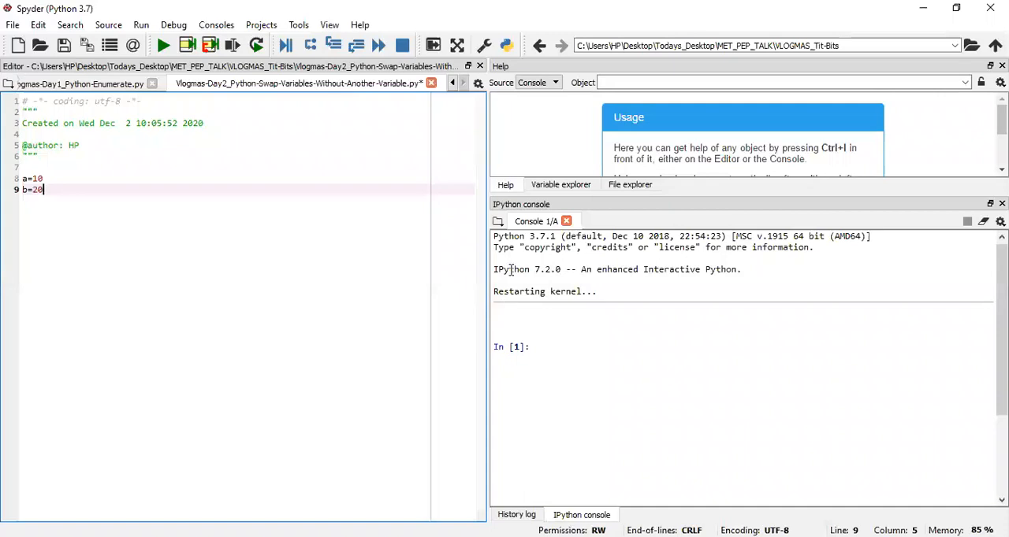
click(162, 45)
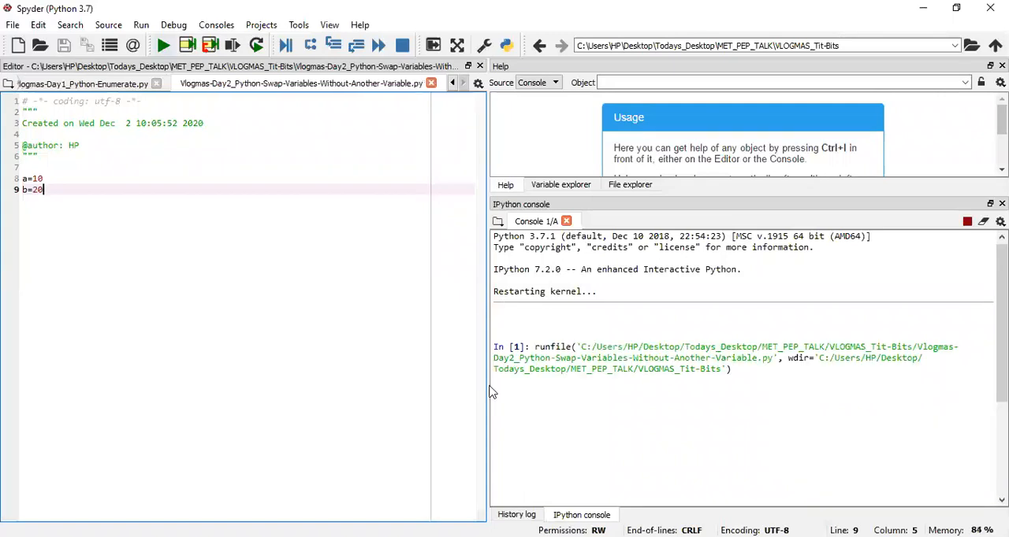
text(a)
text(b)
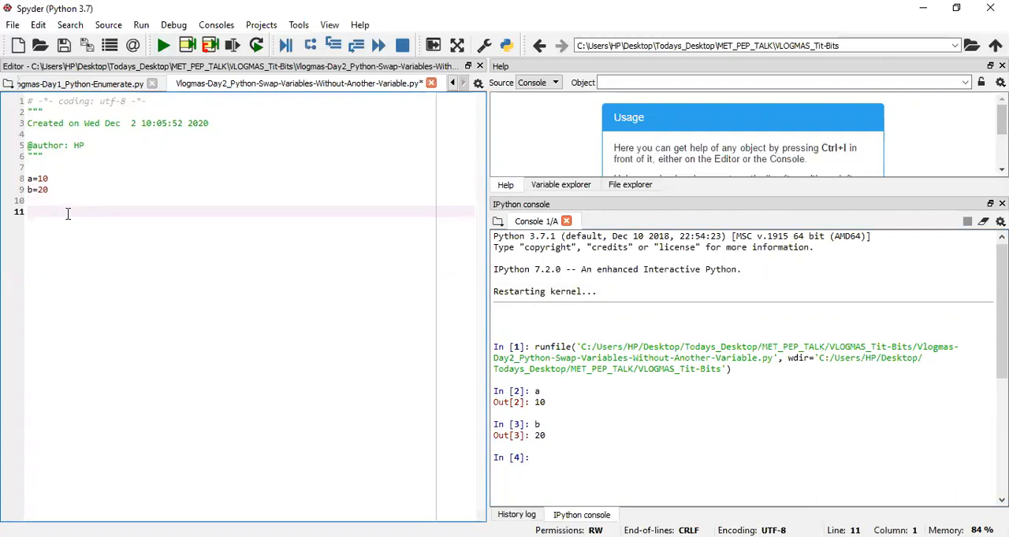
- Add the one-line swap a,b=b,a on line 11, check b, and rerun the file
text(a=)
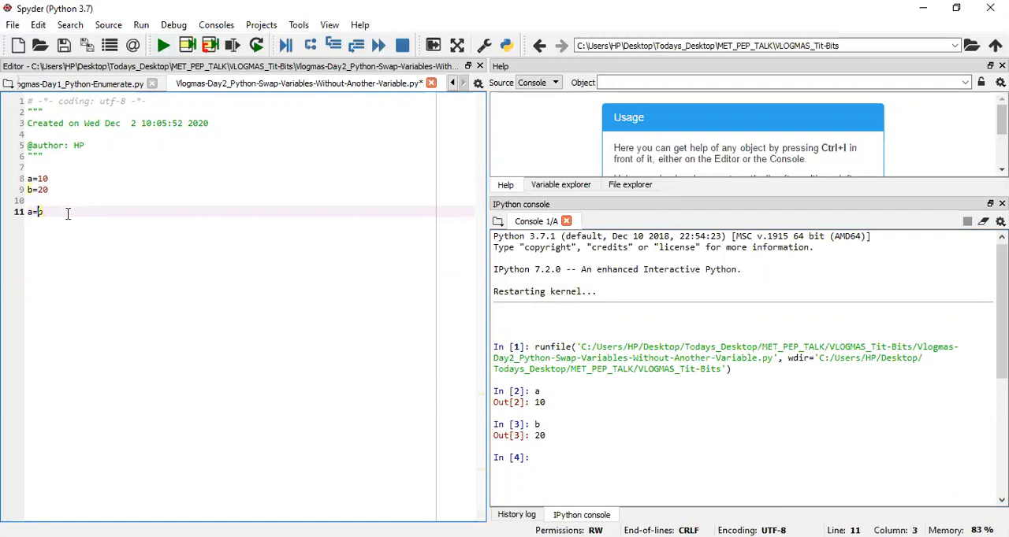
text(,b=b)
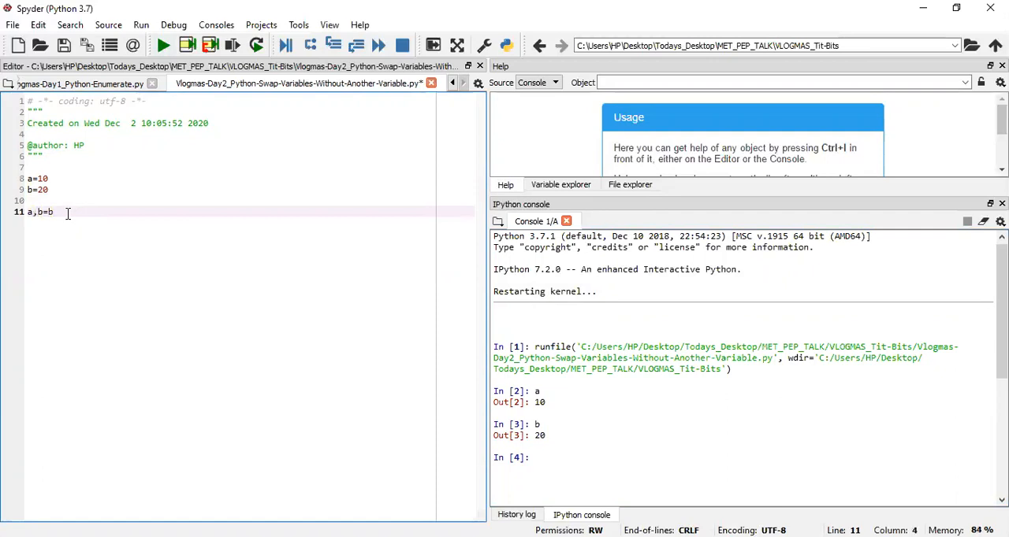
text(,a)
click(743, 458)
text(a)
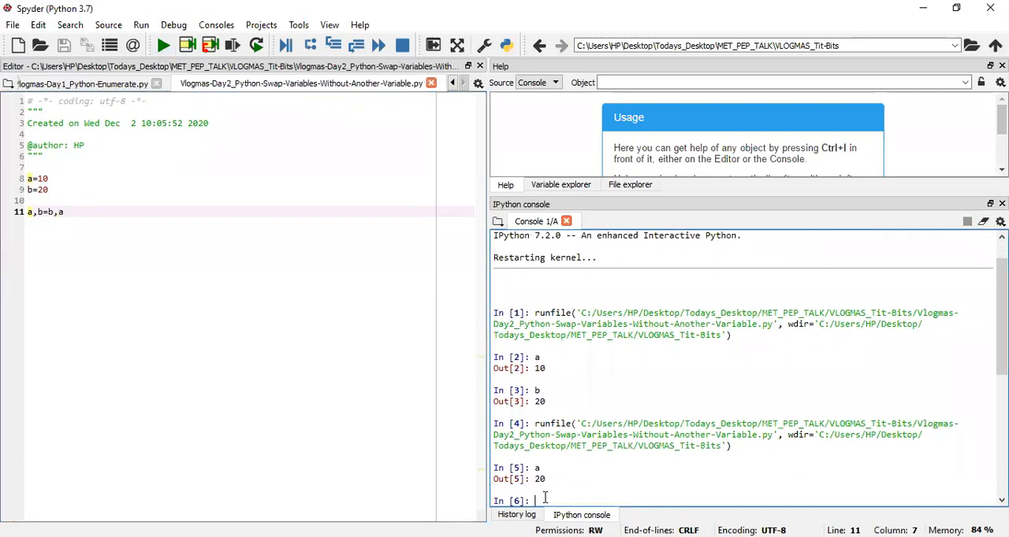
mouse_move(24, 271)
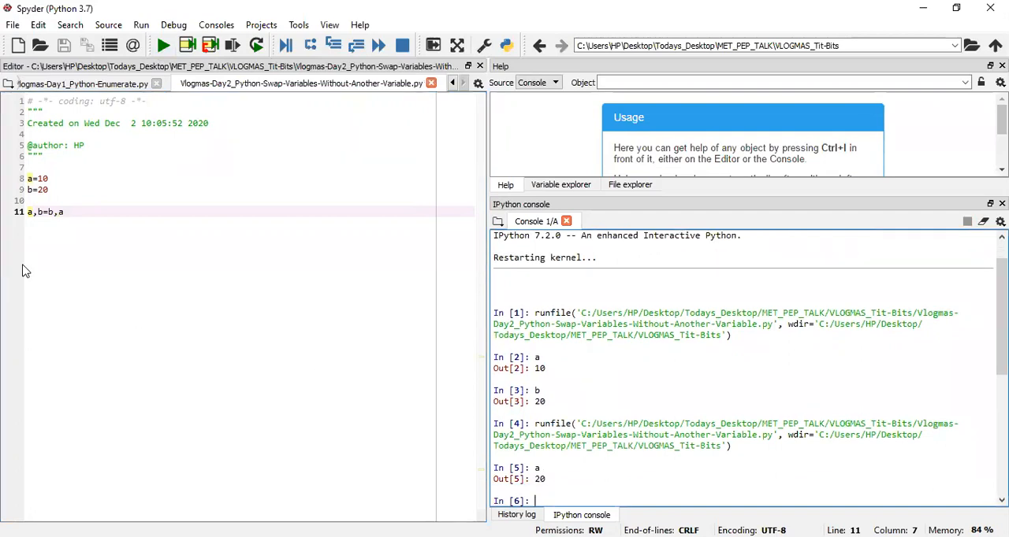
text(b)
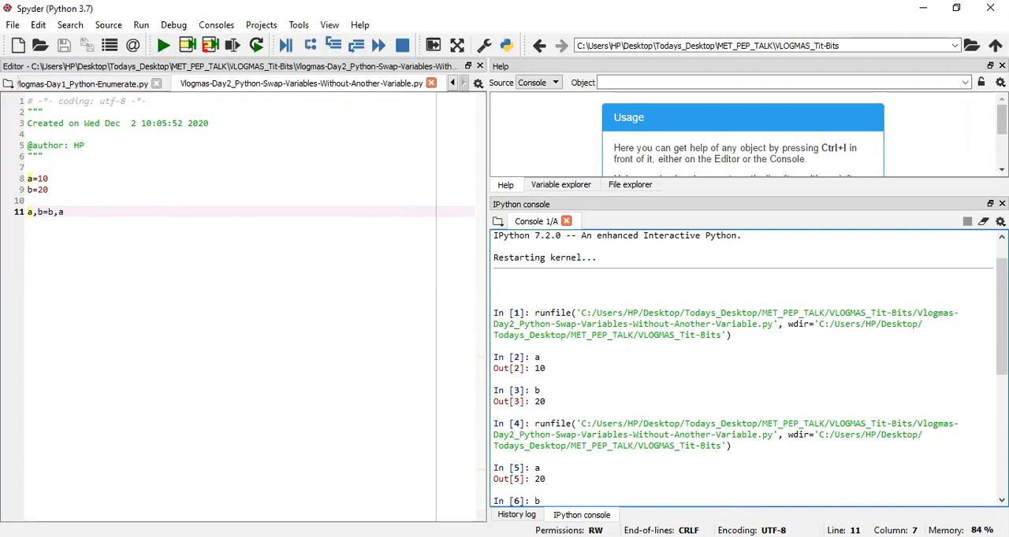
click(162, 44)
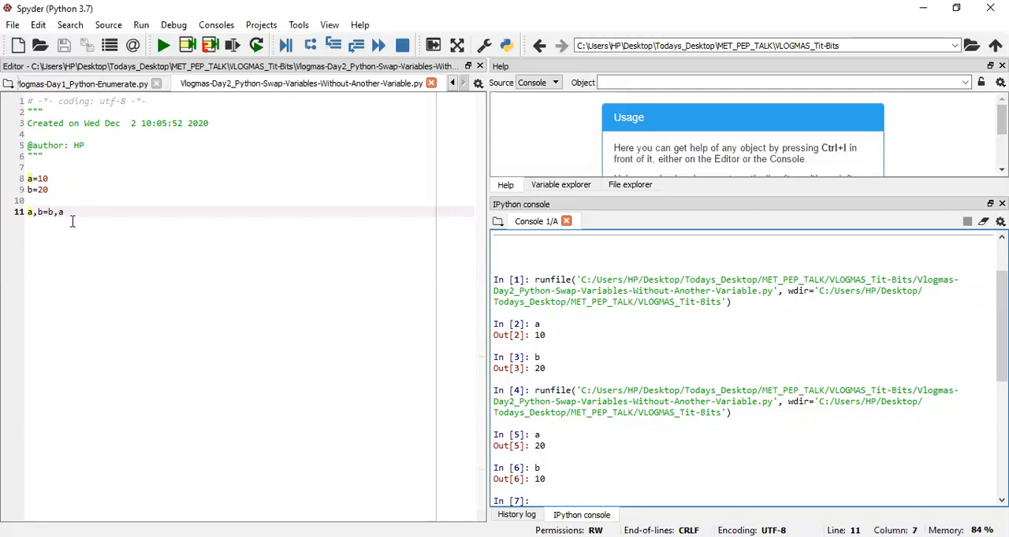
mouse_move(67, 195)
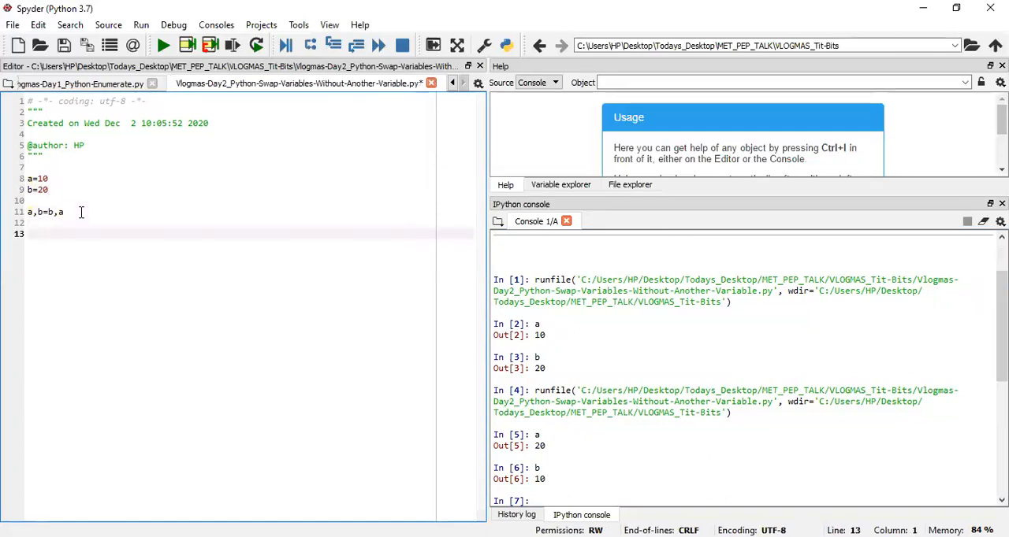
- Join the assignments into a=10; b=20 on line 8 and comment it out
click(31, 234)
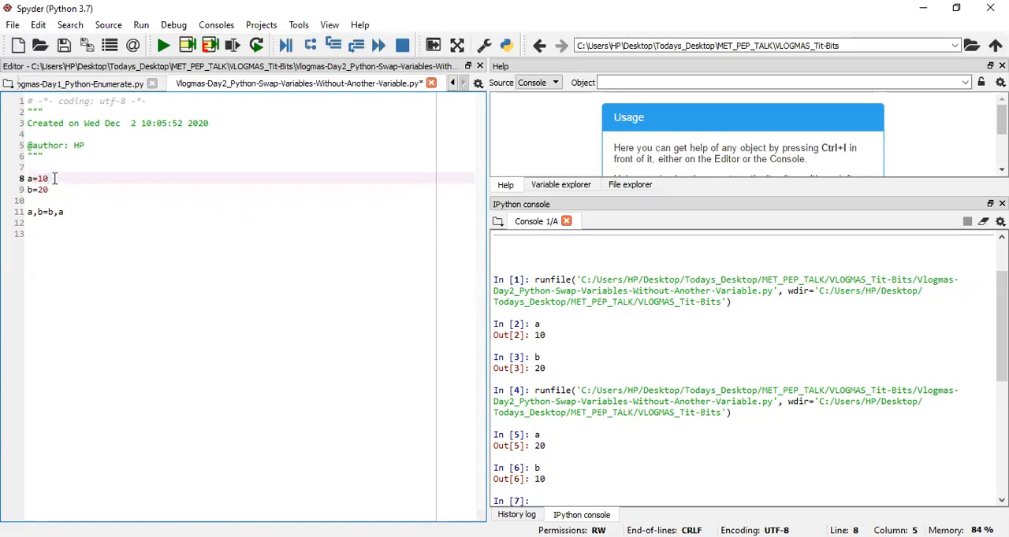
text(; b=20)
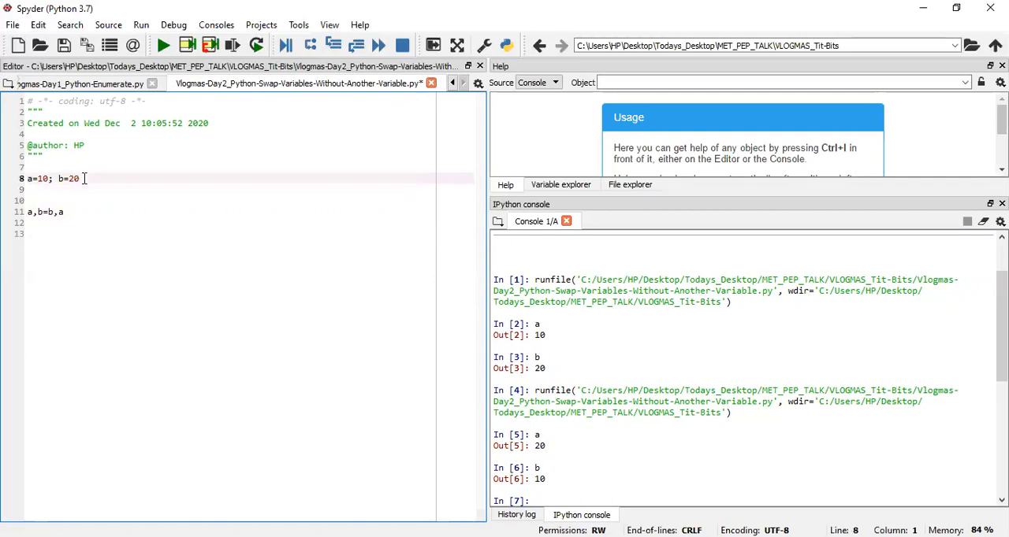
text(~)
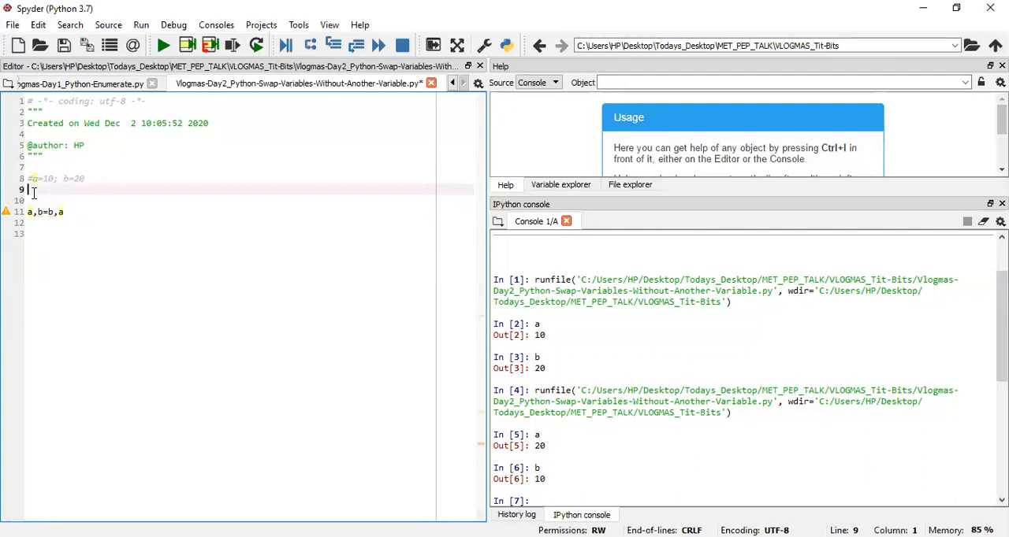
- Add the tuple assignment a,b=25,35 on line 9, check a, and rerun the script
text(a,b)
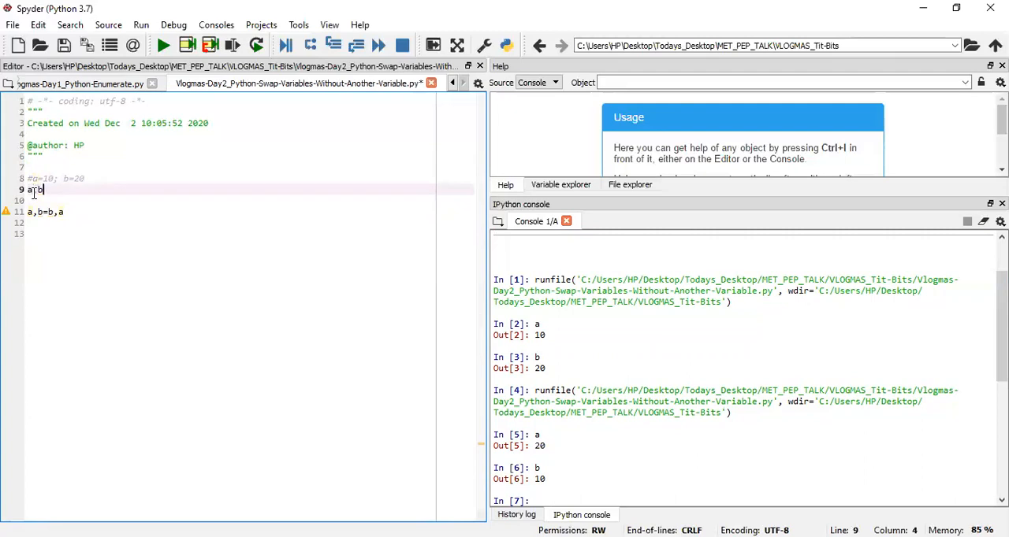
text(=25,35)
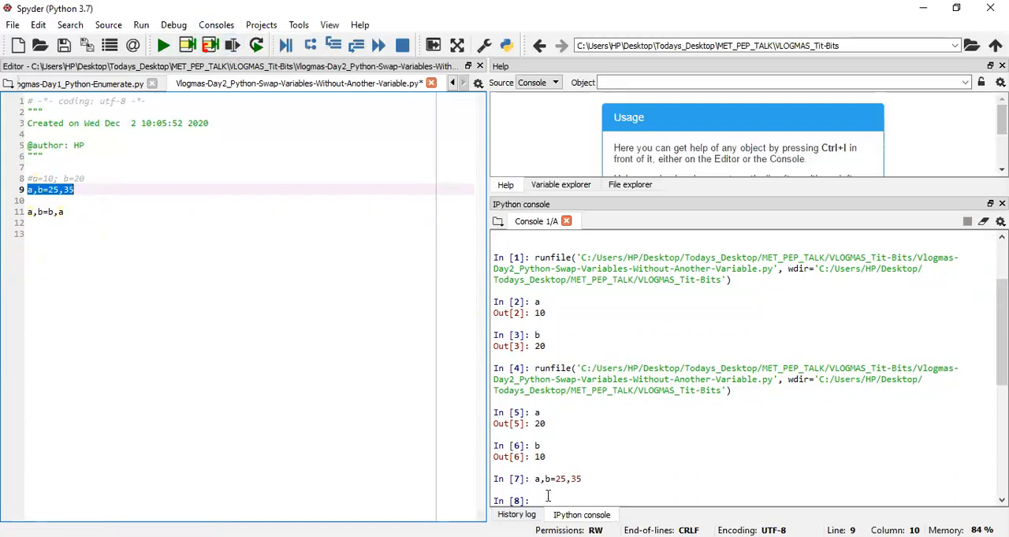
text(a)
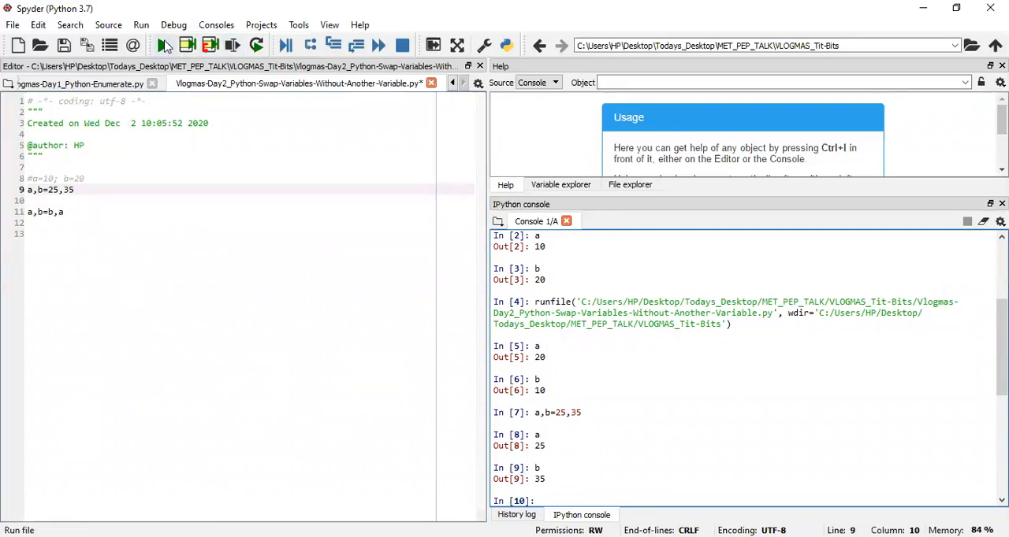
click(162, 45)
text(b)
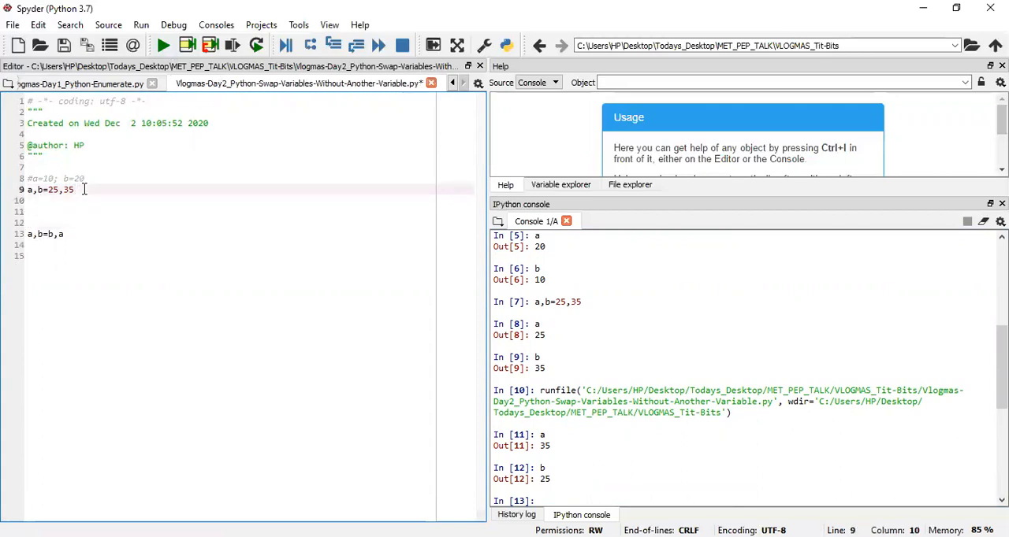
- Edit line 9 to a,*b=25,35,24,36, run it, check b, and rerun the script
text(,24,36)
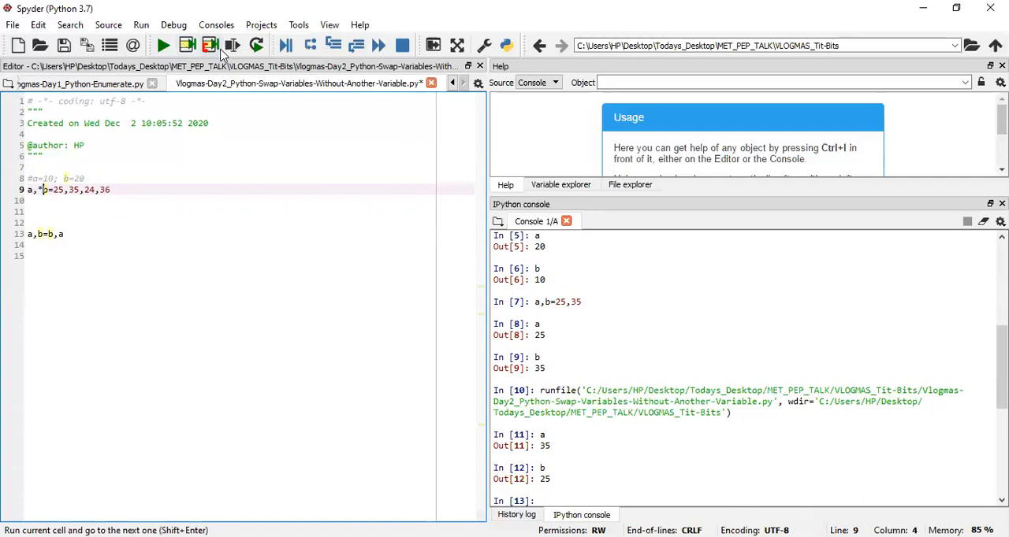
click(209, 45)
text(a)
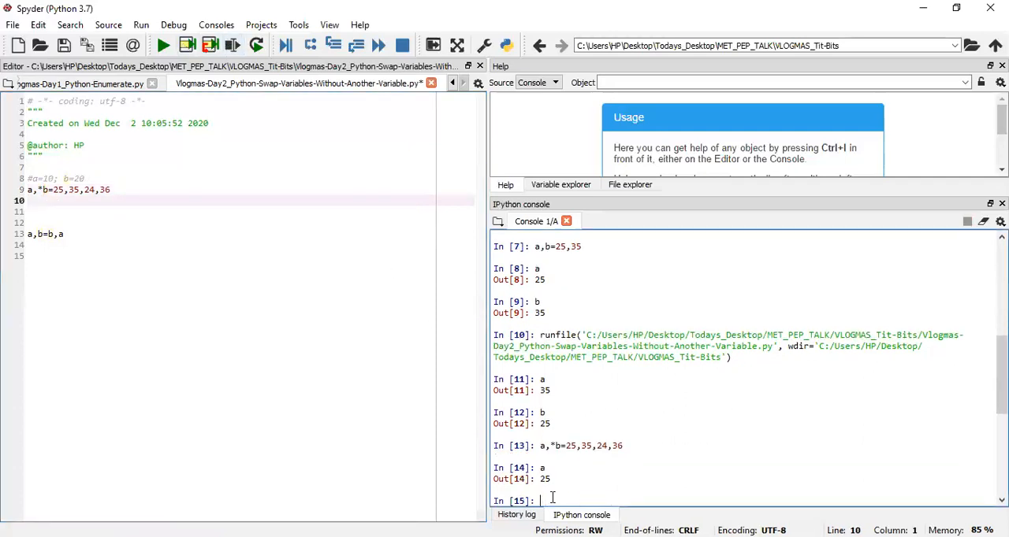
text(b)
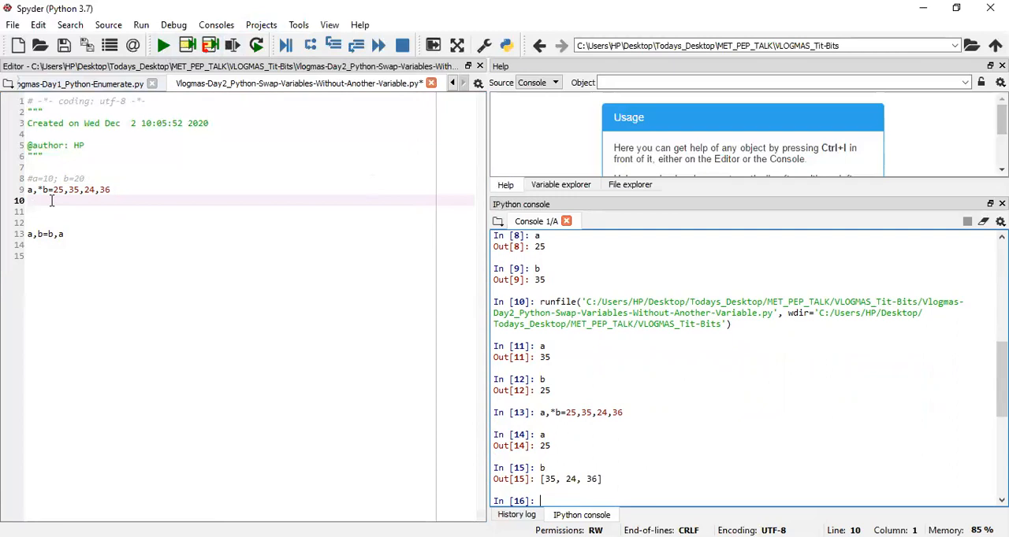
mouse_move(163, 45)
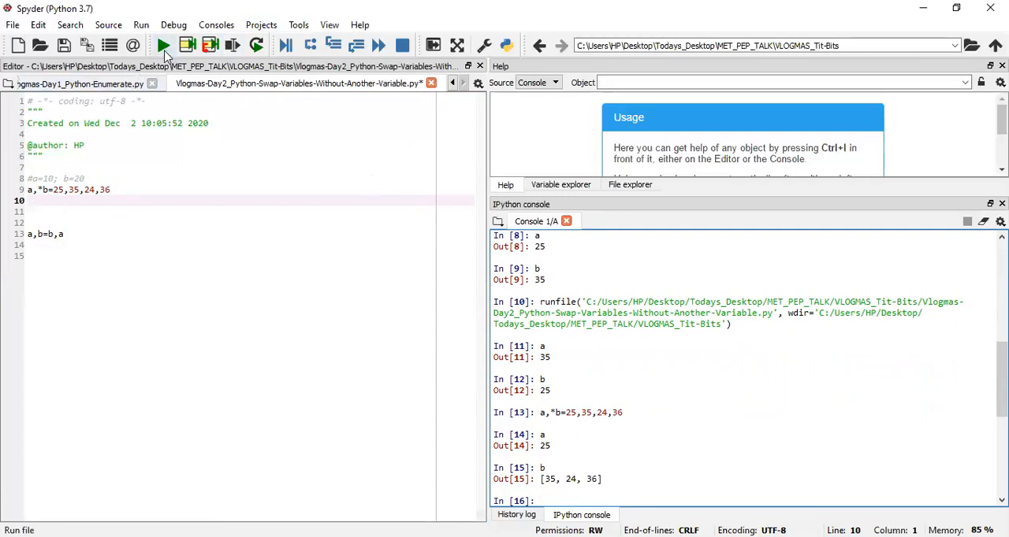
click(163, 45)
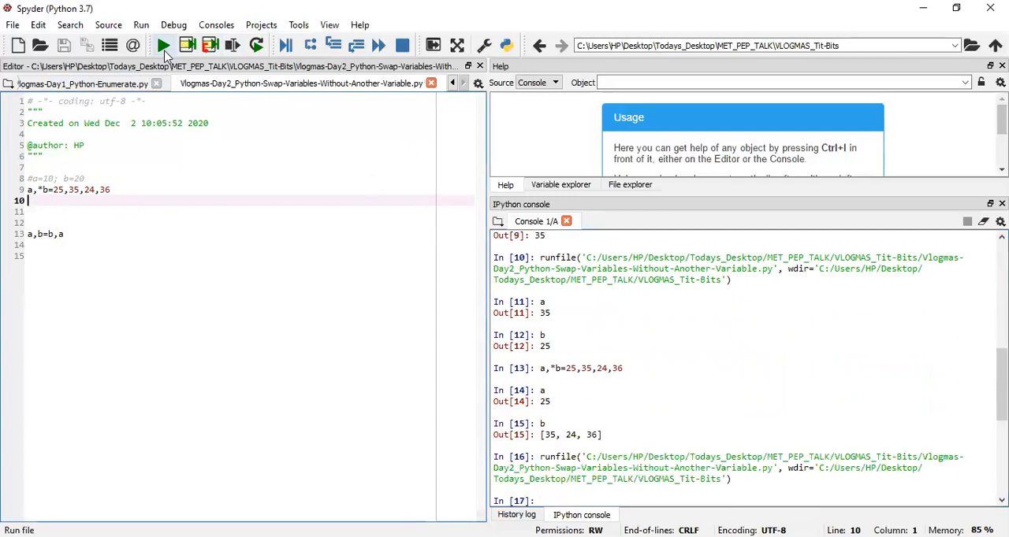